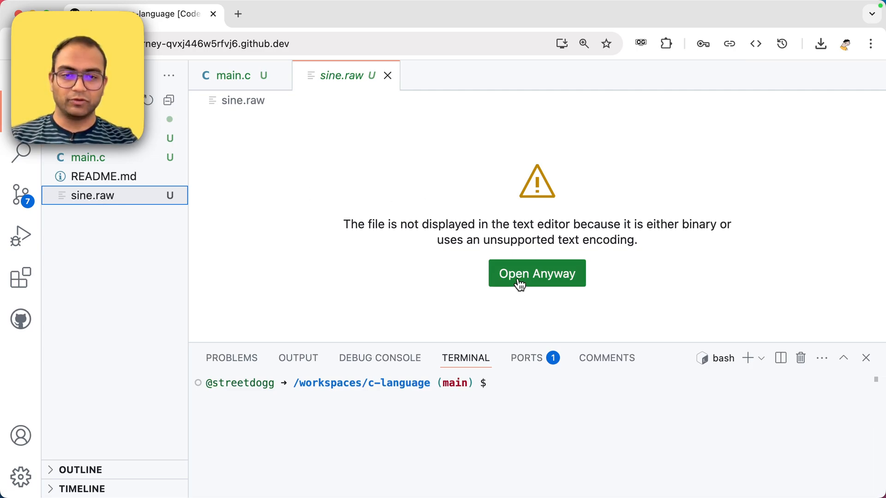
Force-open the binary sine.raw via 'Open Anyway' and scroll through its garbled bytes.
{"action": "left_click", "coordinate": [536, 273]}
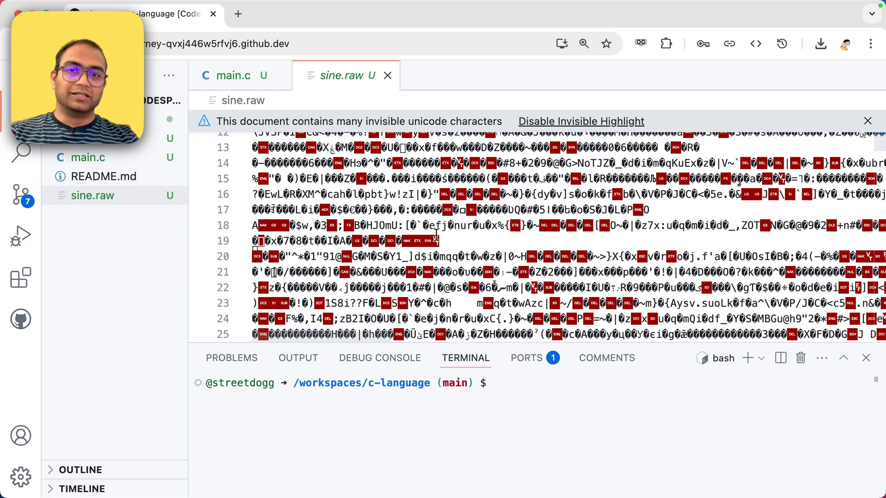
{"action": "scroll", "scroll_direction": "down", "scroll_amount": 3}
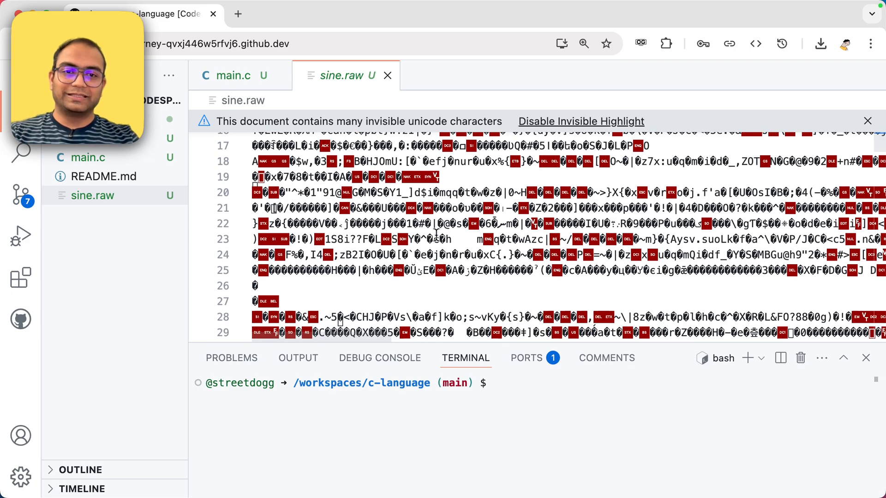
{"action": "scroll", "scroll_direction": "up", "scroll_amount": 3}
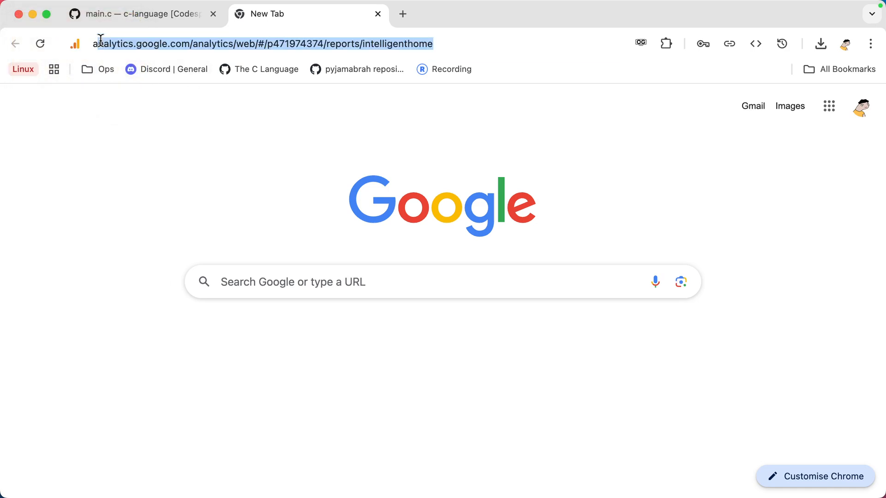
Search Google for 'audacity' and reach the audacityteam.org Downloads page.
{"action": "type", "text": "audacity&oq=aud&gs_lcrp=EgZjaHJvbWUqDAgAEEUYOxixAxiABDIMCAAQRRg7GLED..."}
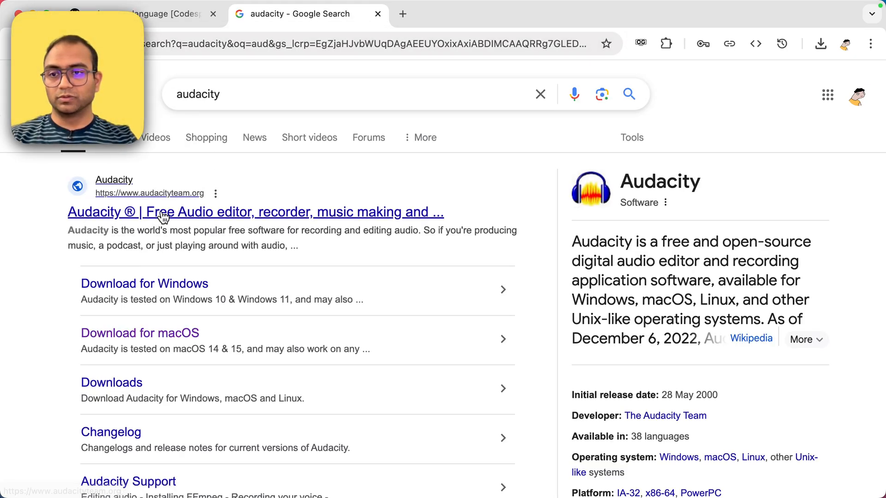
{"action": "left_click", "coordinate": [255, 213]}
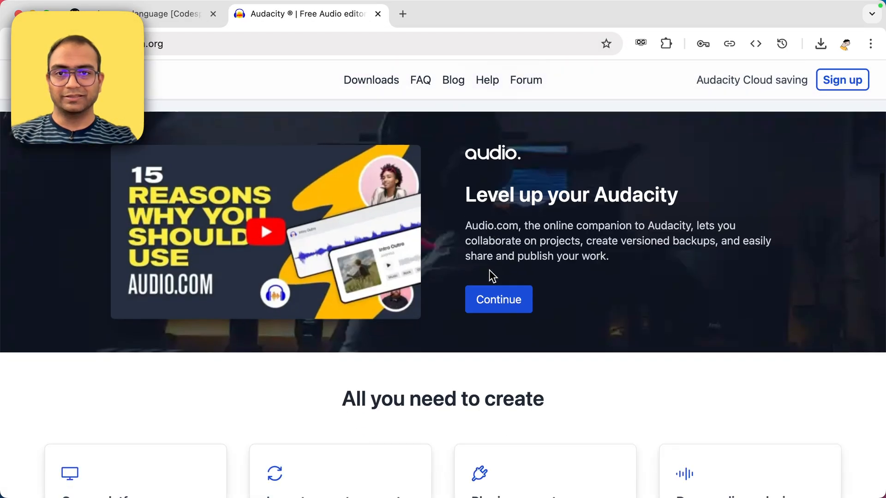
{"action": "left_click", "coordinate": [371, 79]}
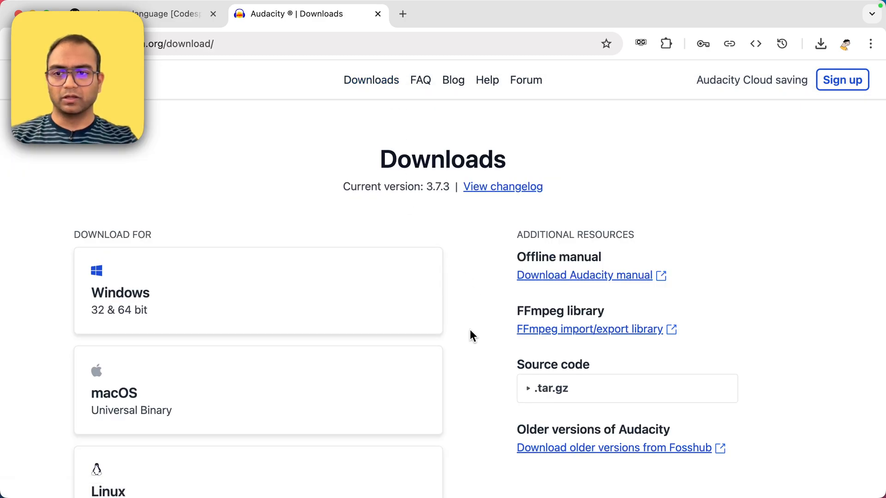
Dismiss the cookie notice and choose the macOS build of Audacity.
{"action": "scroll", "scroll_direction": "down", "scroll_amount": 3}
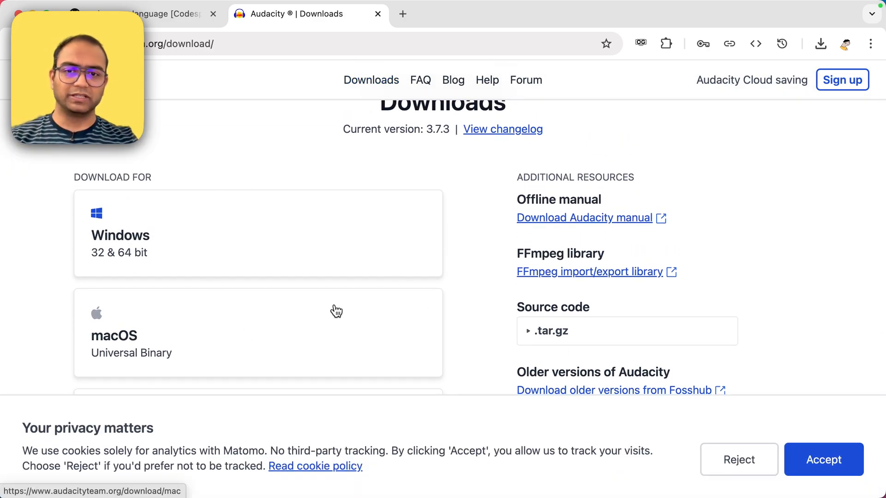
{"action": "left_click", "coordinate": [822, 459]}
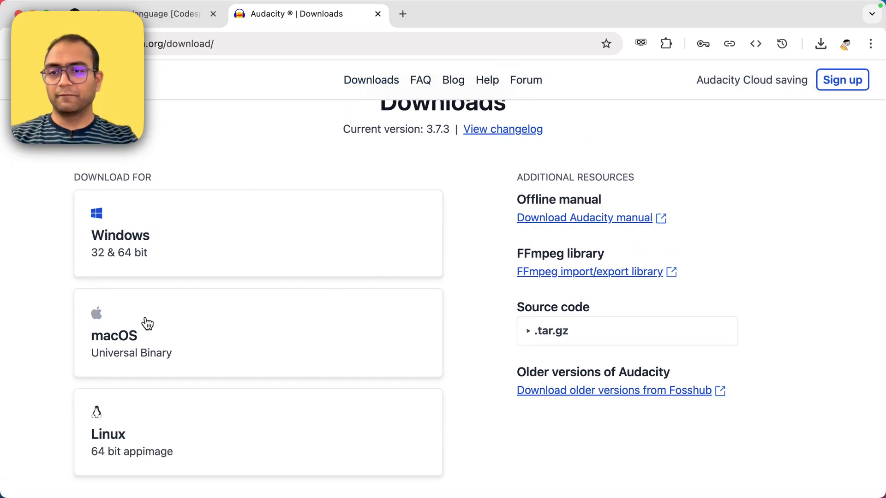
{"action": "scroll", "scroll_direction": "down", "scroll_amount": 3}
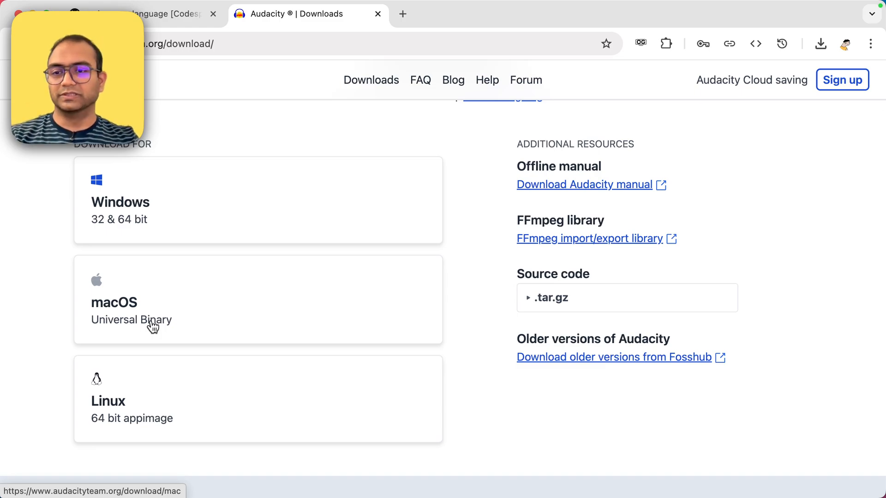
{"action": "left_click", "coordinate": [141, 14]}
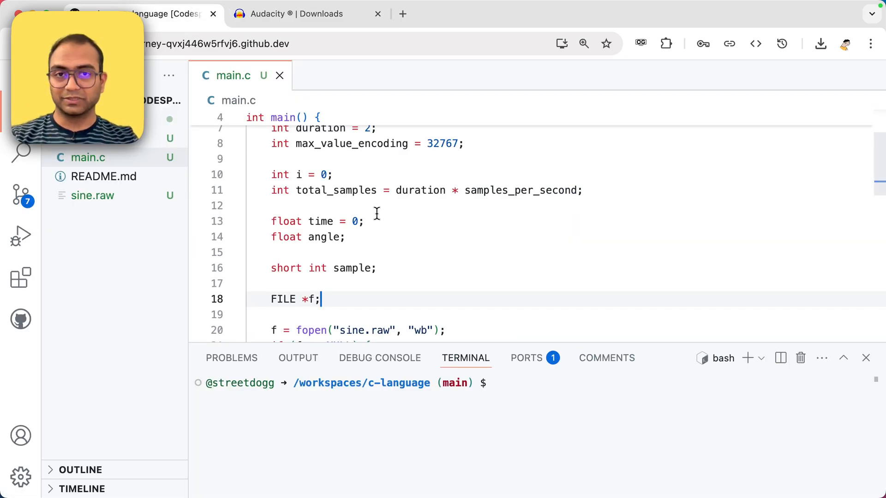
Download sine.raw from the Explorer and reveal the 172 KB file in its folder.
{"action": "right_click", "coordinate": [92, 195]}
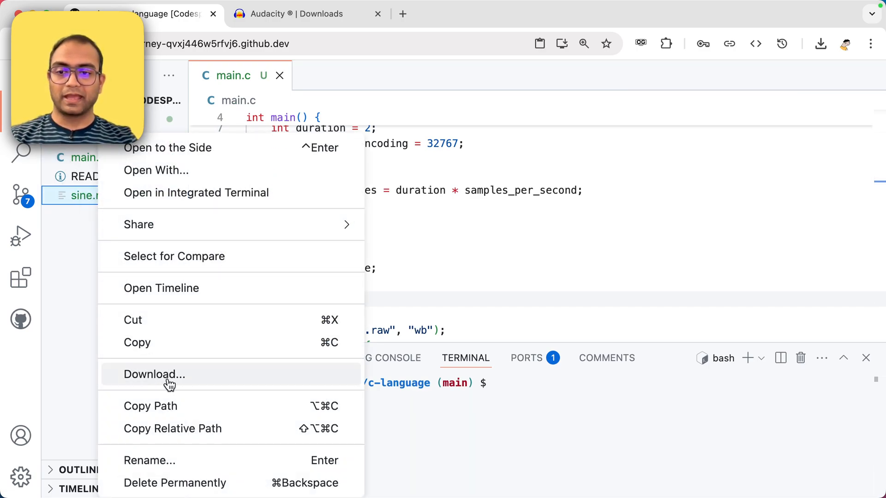
{"action": "left_click", "coordinate": [154, 374]}
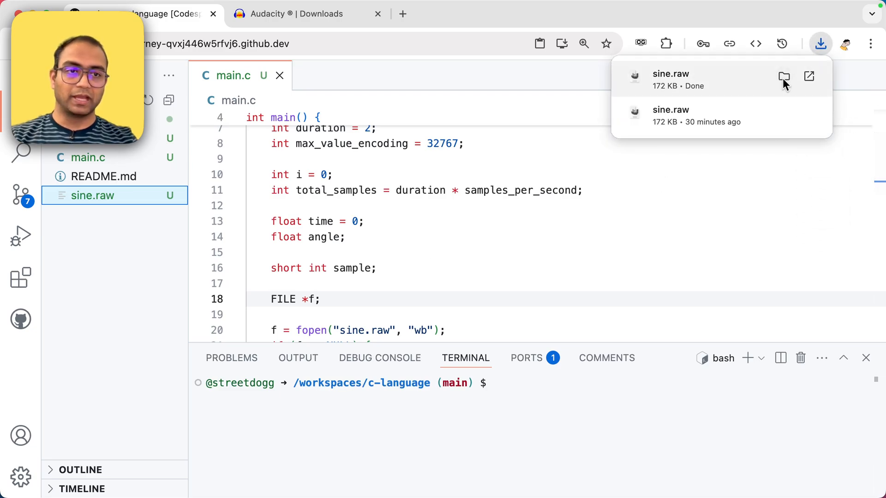
{"action": "left_click", "coordinate": [820, 43]}
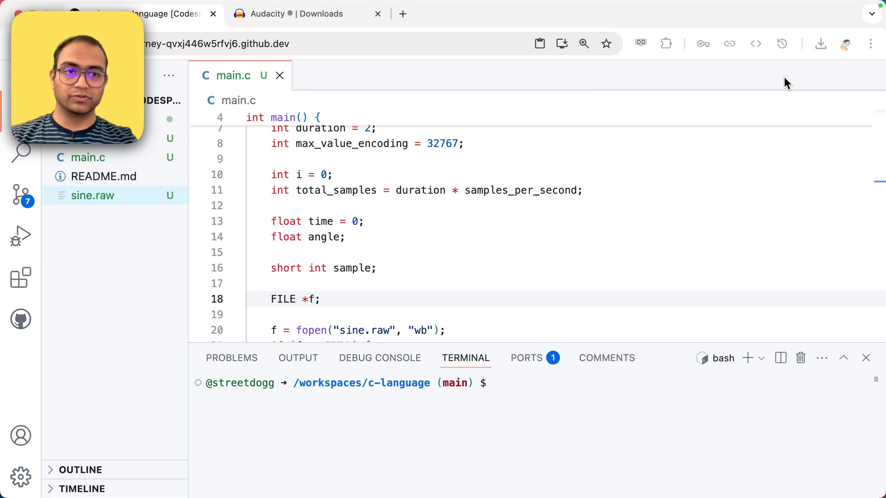
{"action": "mouse_move", "coordinate": [249, 427]}
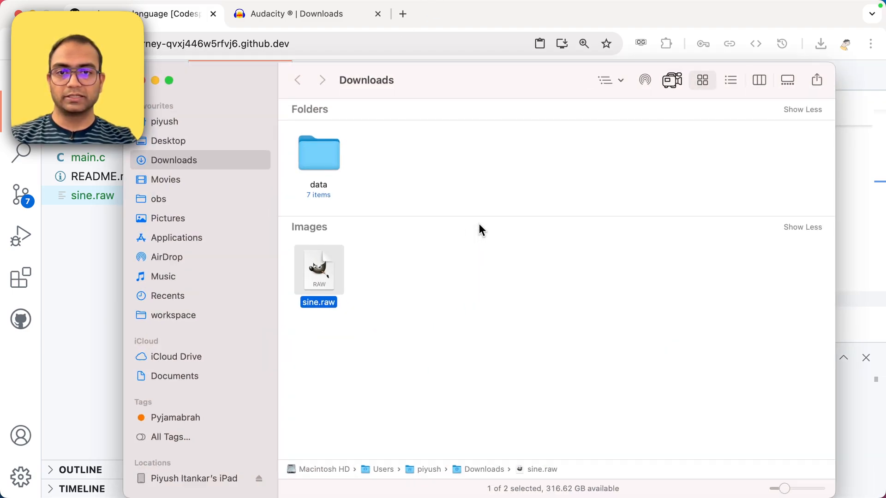
{"action": "mouse_move", "coordinate": [355, 292]}
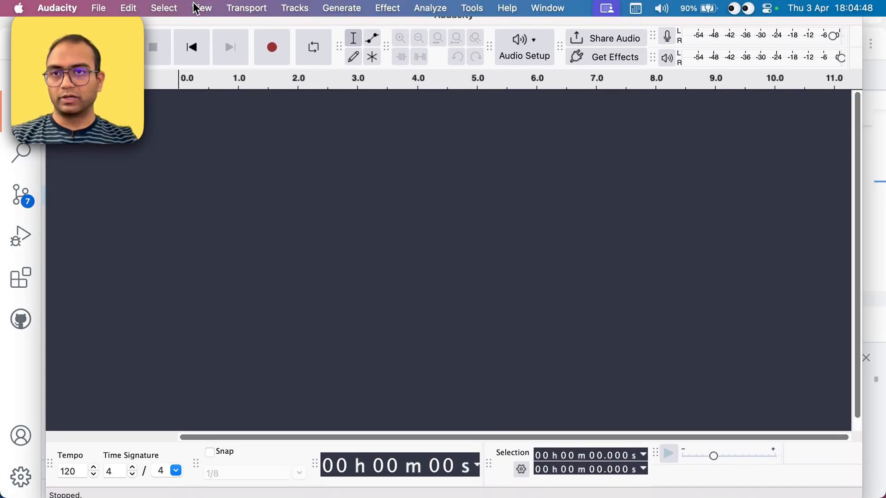
Start a File > Import > Raw Data import for the headerless sine.raw file.
{"action": "left_click", "coordinate": [99, 8]}
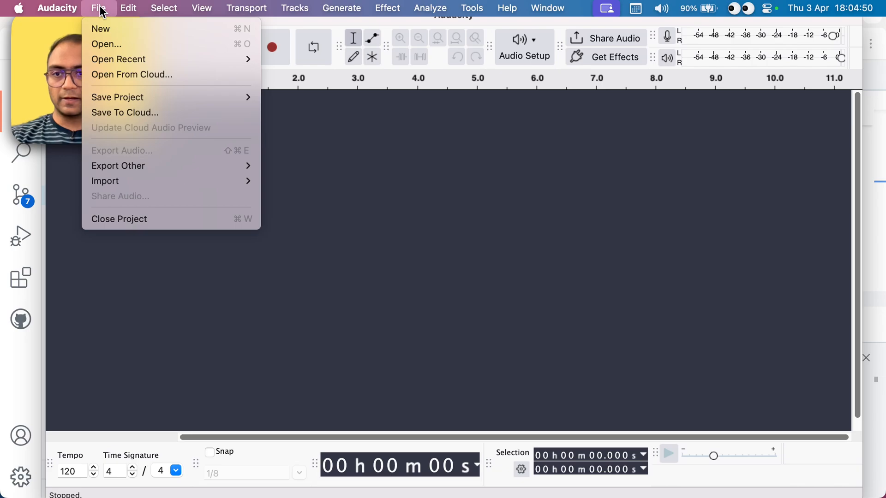
{"action": "mouse_move", "coordinate": [104, 181]}
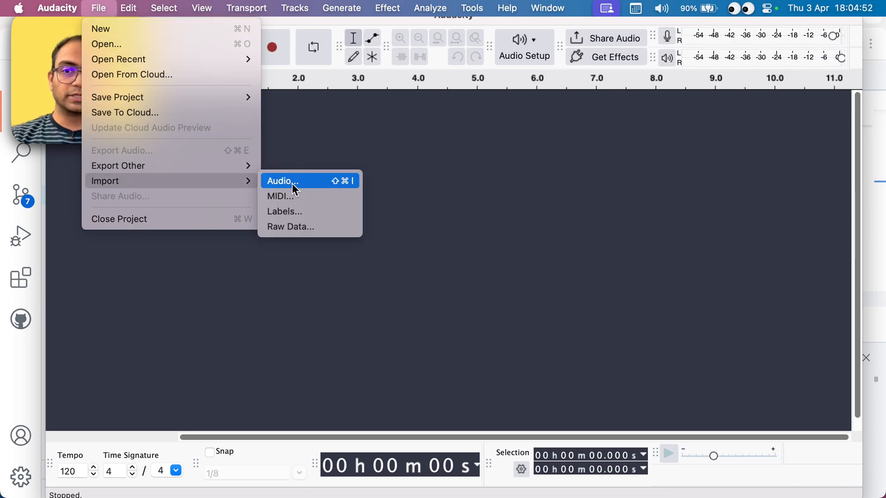
{"action": "mouse_move", "coordinate": [298, 232]}
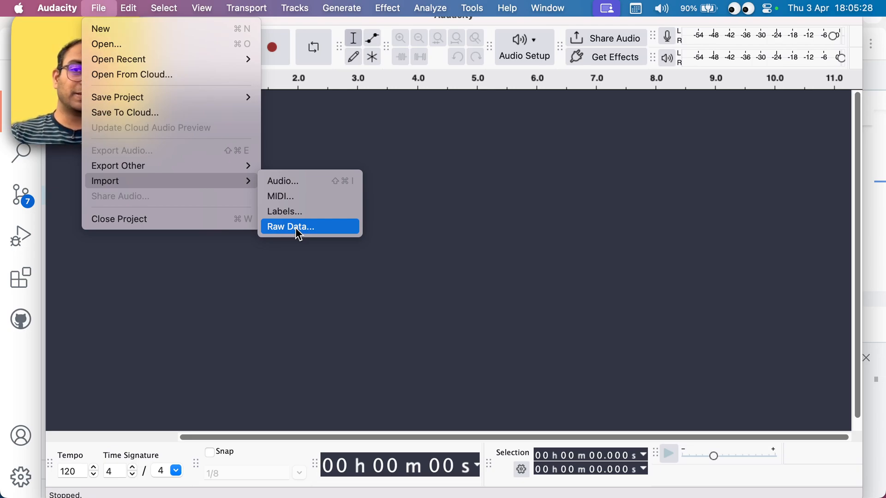
{"action": "left_click", "coordinate": [289, 227]}
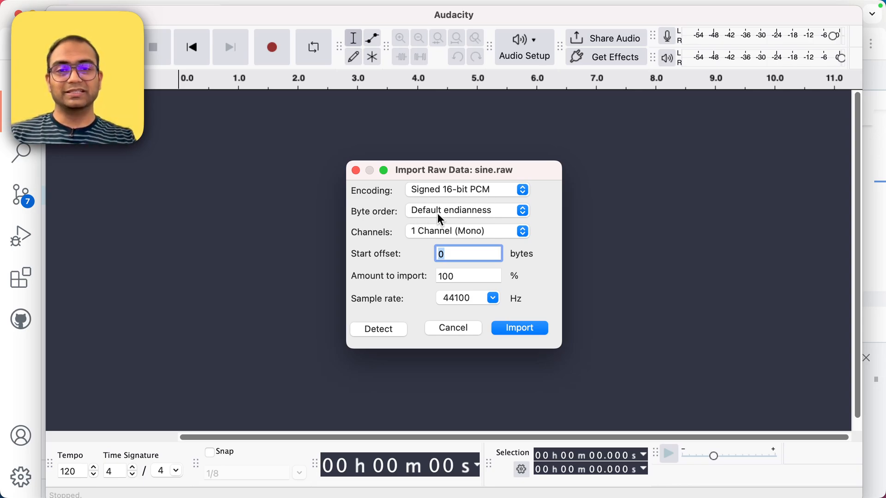
{"action": "mouse_move", "coordinate": [418, 238]}
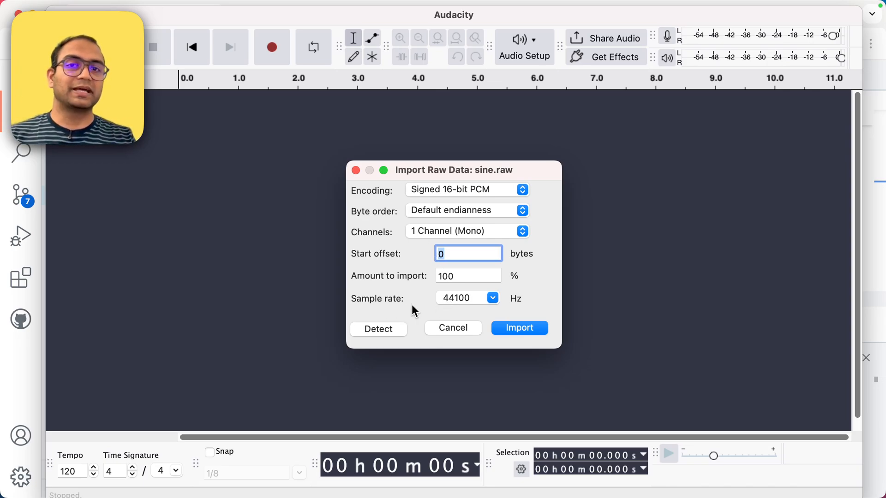
Import sine.raw as Signed 16-bit PCM, 1 channel mono, at 44100 Hz sample rate.
{"action": "left_click", "coordinate": [491, 298]}
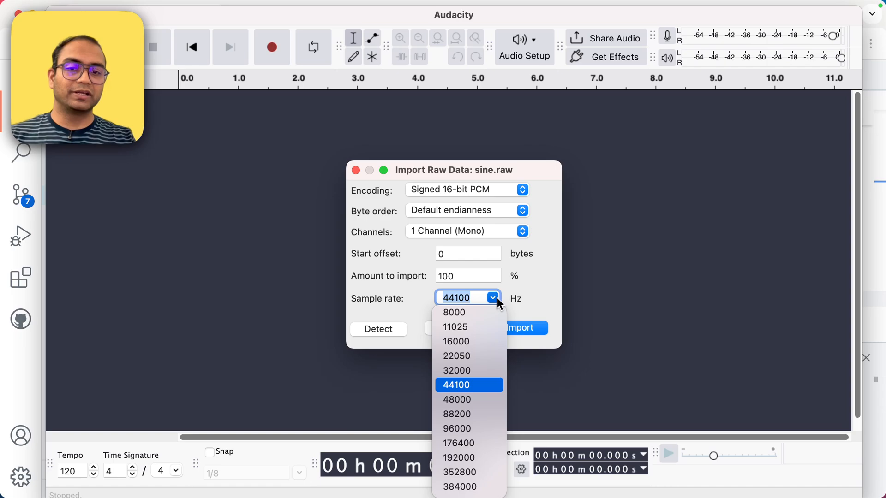
{"action": "mouse_move", "coordinate": [480, 371]}
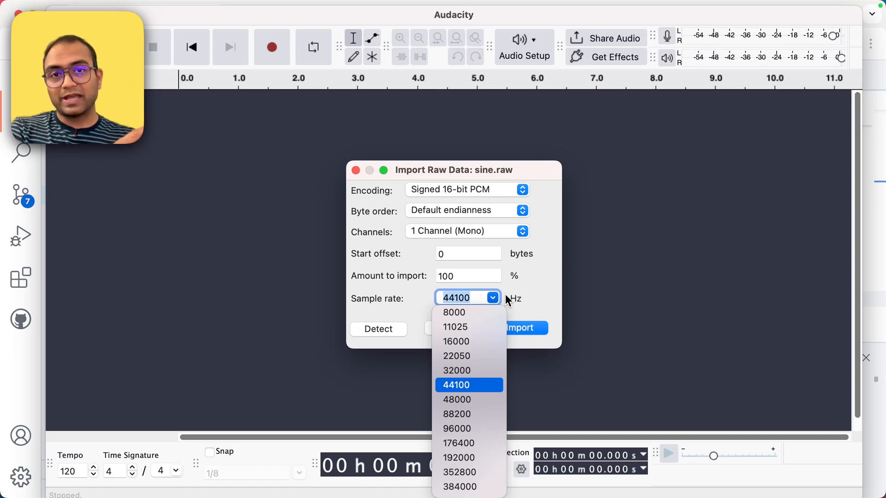
{"action": "mouse_move", "coordinate": [485, 389]}
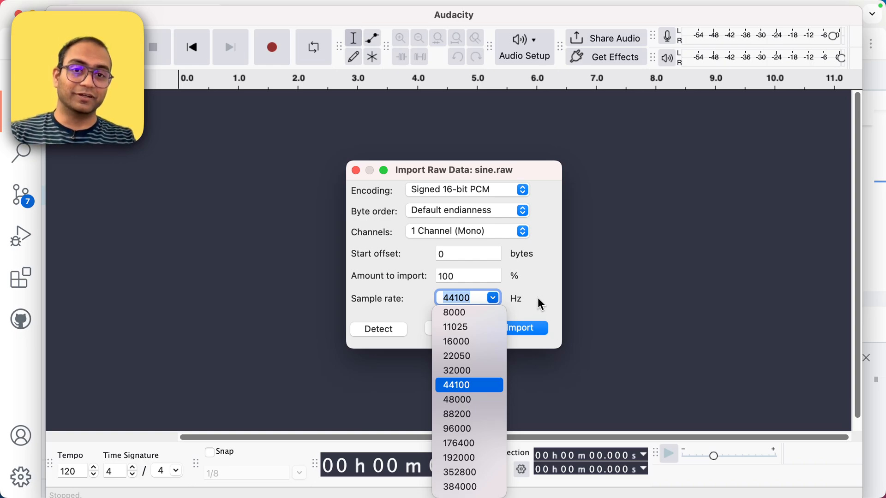
{"action": "left_click", "coordinate": [456, 384]}
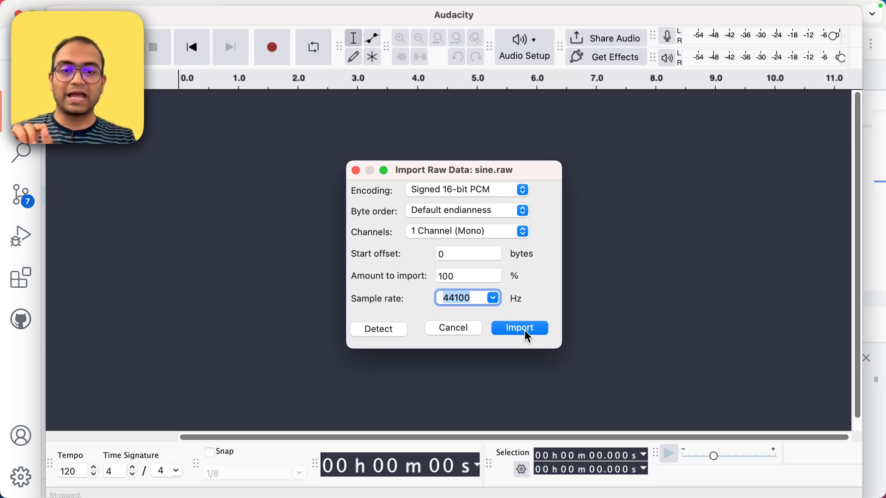
{"action": "left_click", "coordinate": [517, 327]}
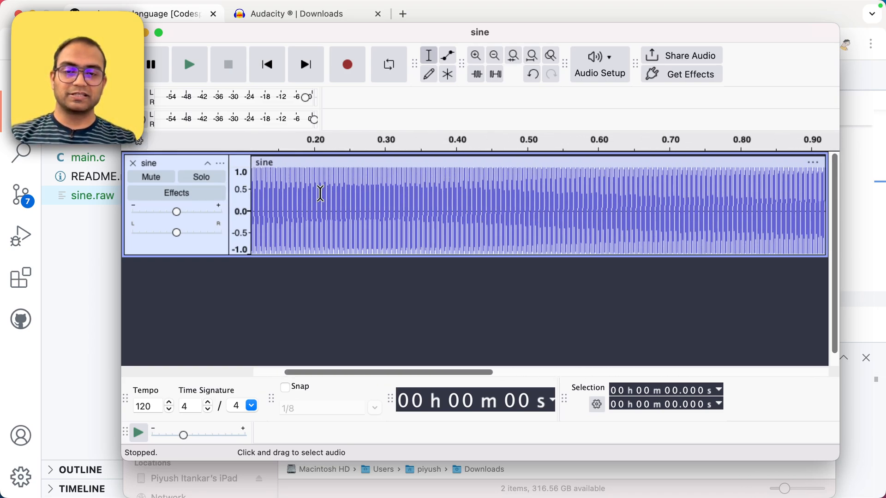
Zoom in on the sine track until separate sine cycles become visible.
{"action": "left_click", "coordinate": [475, 56]}
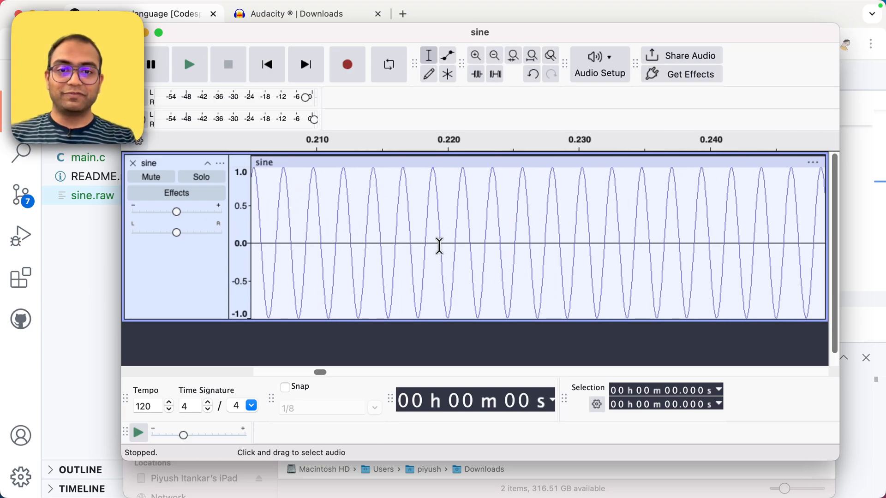
Zoom in further and mark a point at 0.220 s where a cycle crosses zero rising.
{"action": "left_click", "coordinate": [475, 56]}
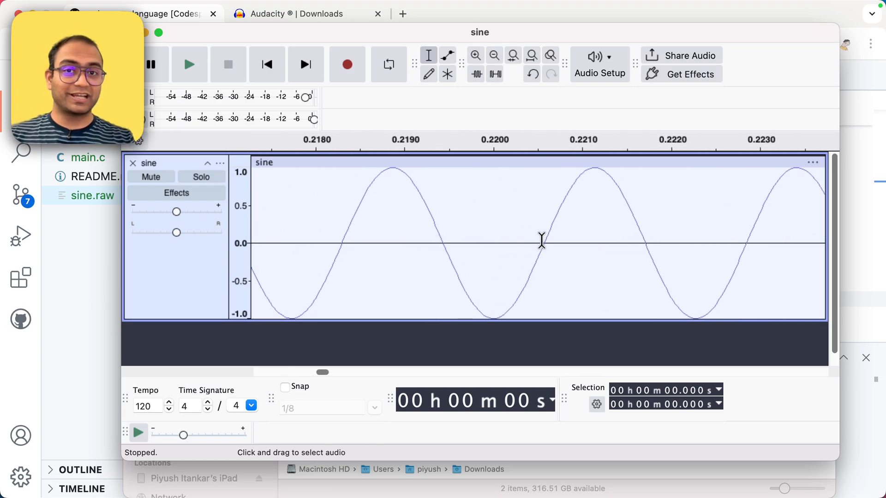
{"action": "left_click", "coordinate": [475, 55]}
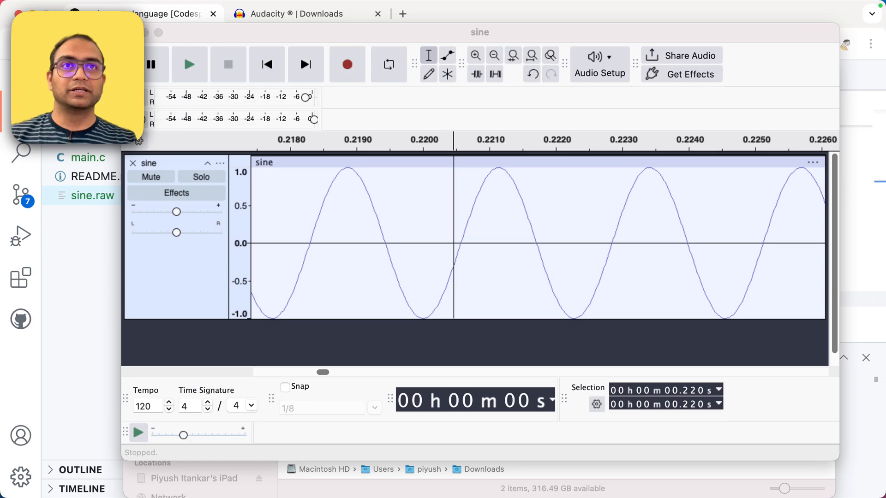
{"action": "mouse_move", "coordinate": [406, 247]}
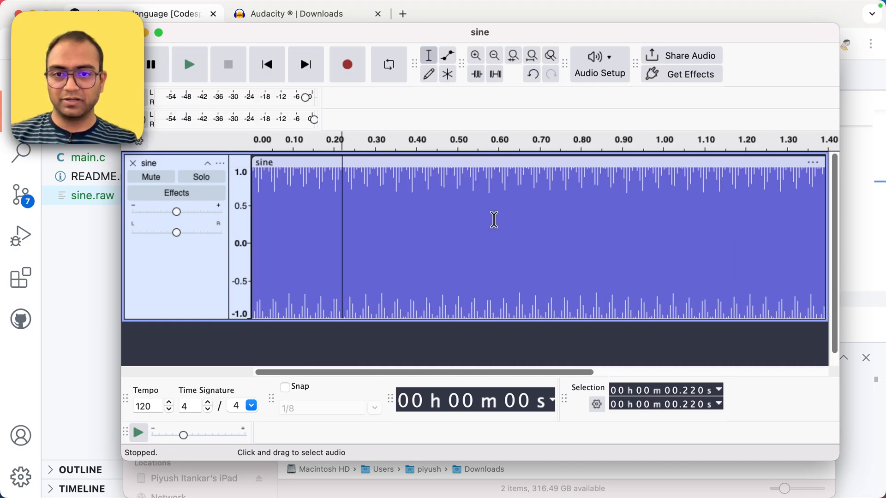
Play the roughly two-second sine track from the start and stop playback.
{"action": "left_click", "coordinate": [266, 63]}
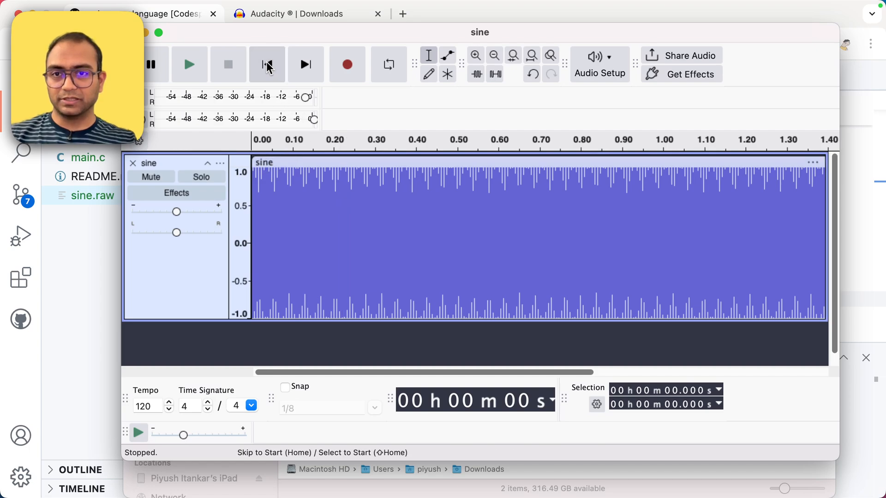
{"action": "left_click", "coordinate": [189, 64]}
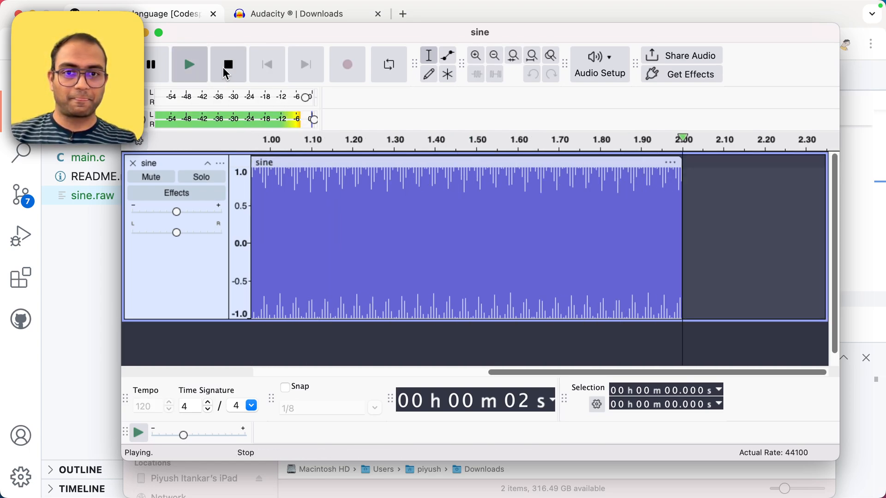
{"action": "left_click", "coordinate": [228, 63]}
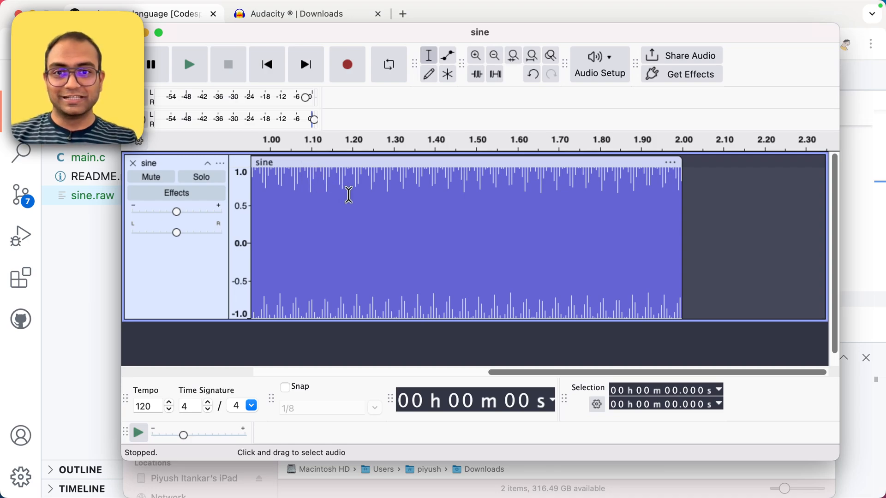
{"action": "mouse_move", "coordinate": [364, 202]}
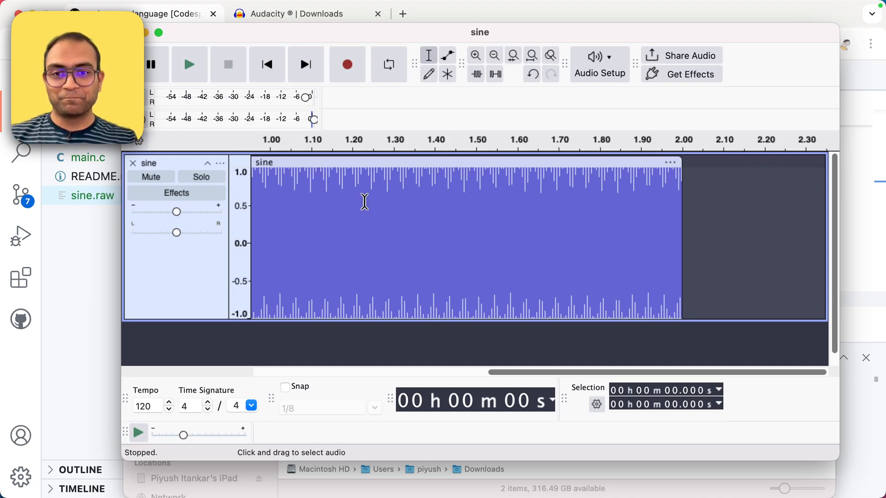
Zoom in until individual cycles around 1.22–1.28 s are displayed.
{"action": "left_click", "coordinate": [475, 55]}
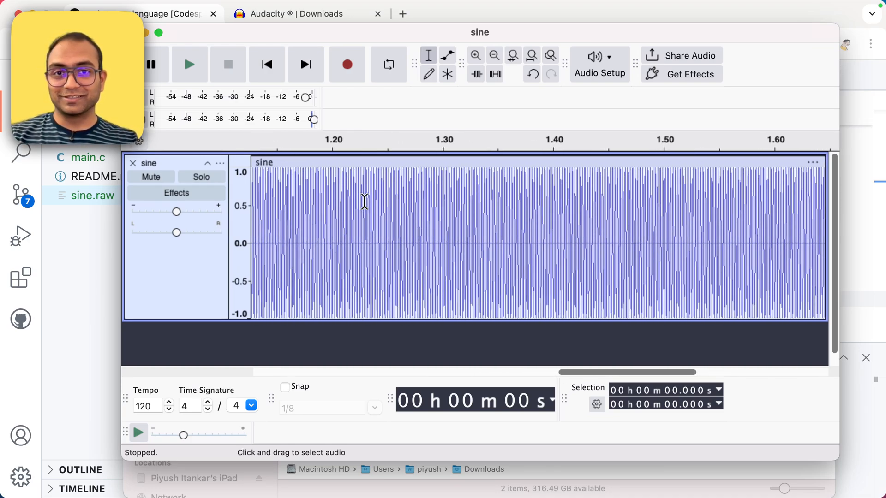
{"action": "left_click", "coordinate": [475, 54]}
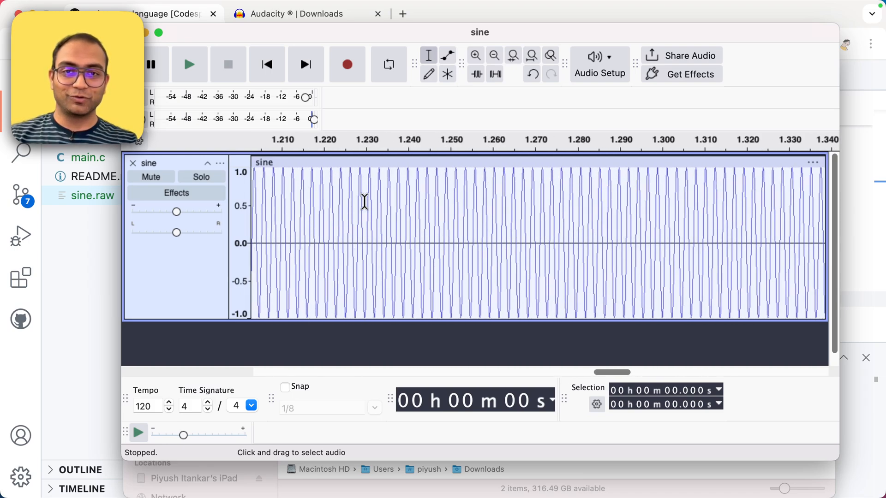
{"action": "left_click", "coordinate": [475, 56]}
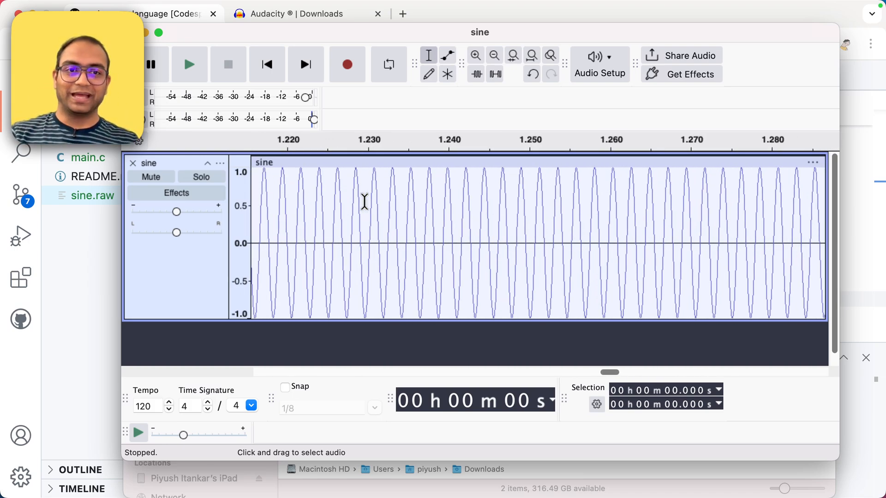
{"action": "mouse_move", "coordinate": [391, 203]}
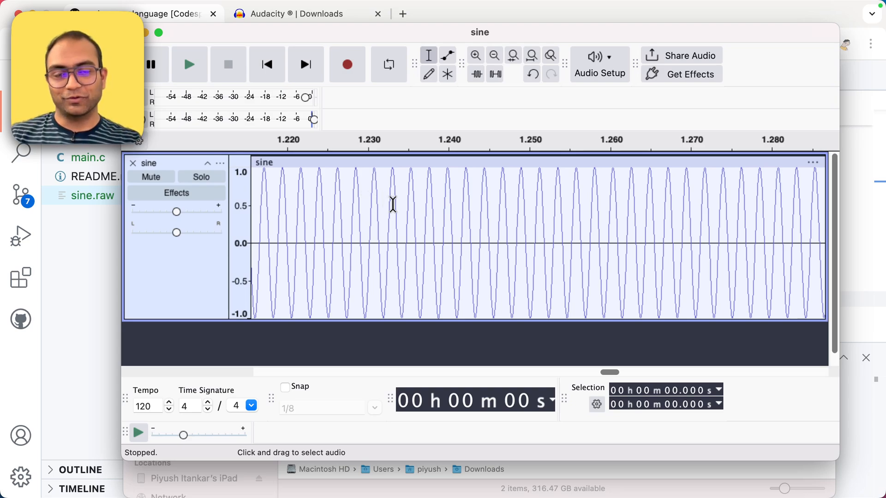